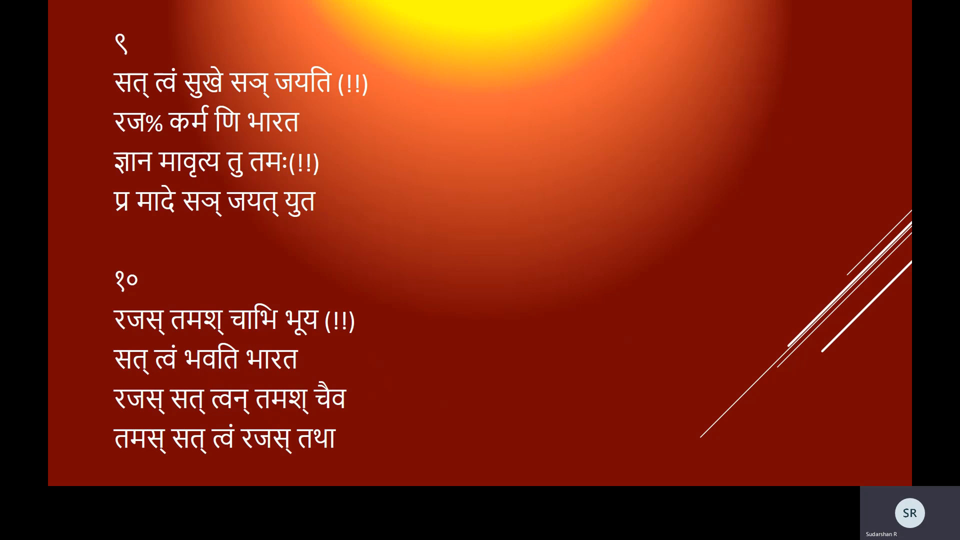
Step: Advance the slideshow from verses 9–10 to the slide showing verses 11 and 12
{"action": "key", "text": "Right"}
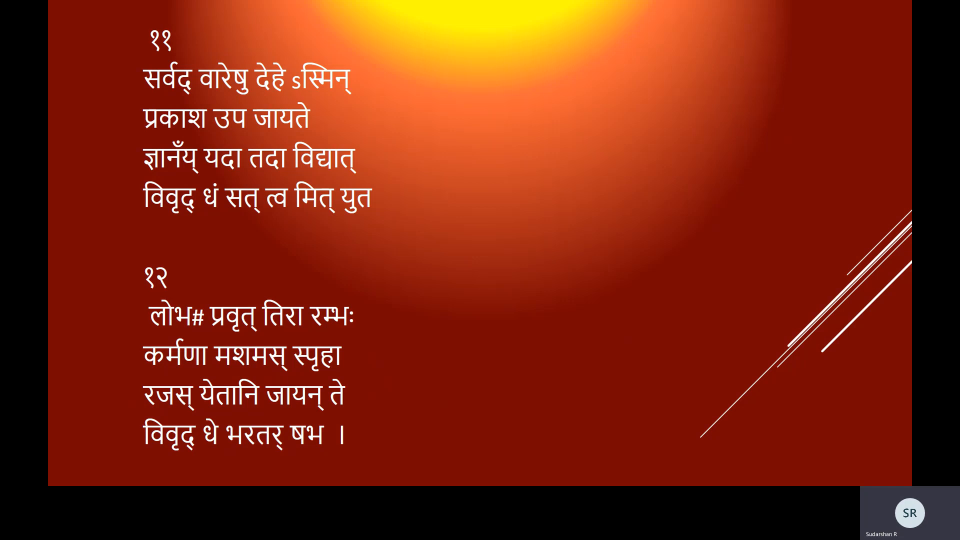
Step: Advance past the verses 13–14 slide to the slide showing verses 15 and 16
{"action": "key", "text": "right"}
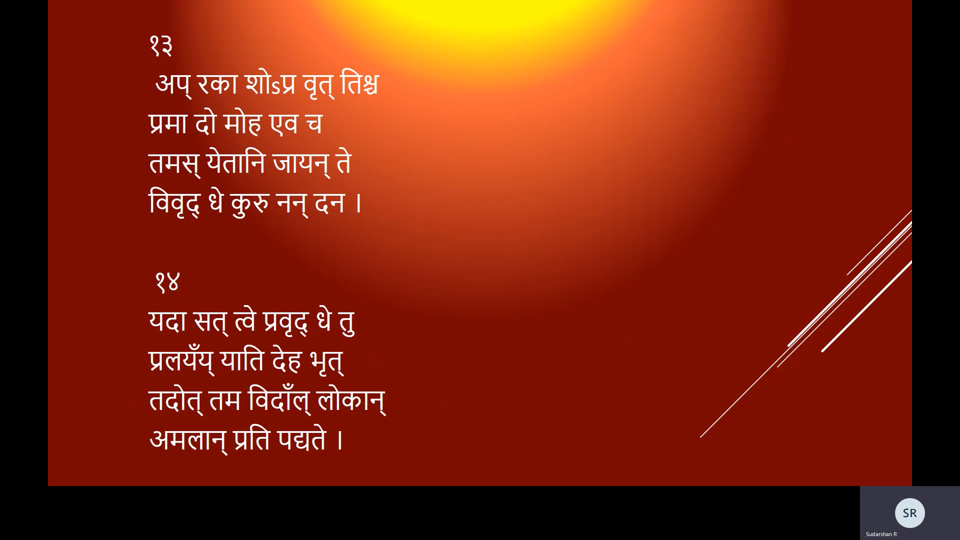
{"action": "key", "text": "Right"}
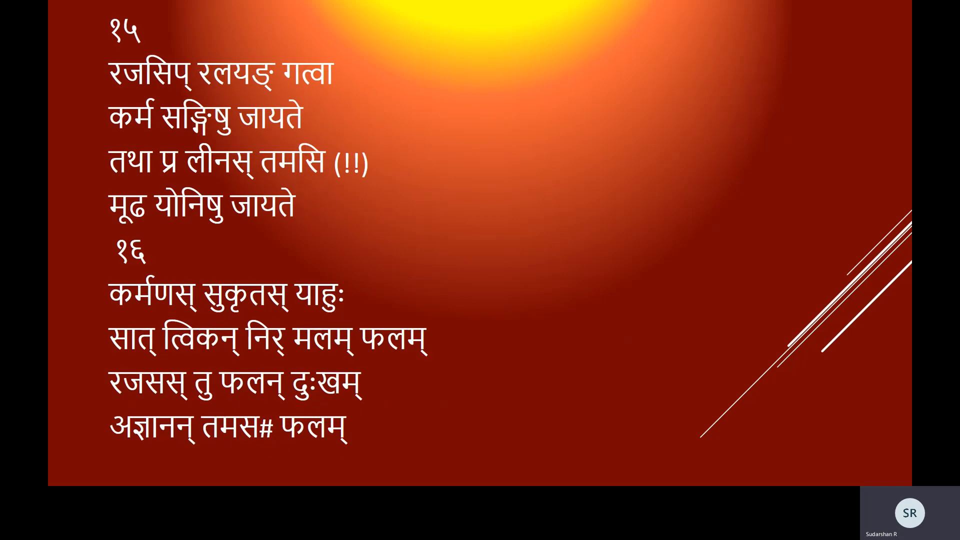